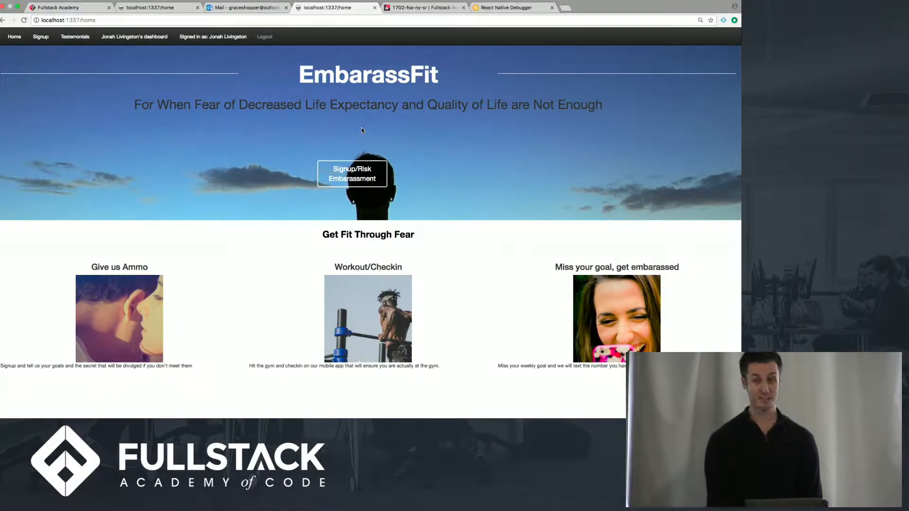
# Open the signup form from the home page's Signup/Risk Embarassment button
pyautogui.click(352, 173)
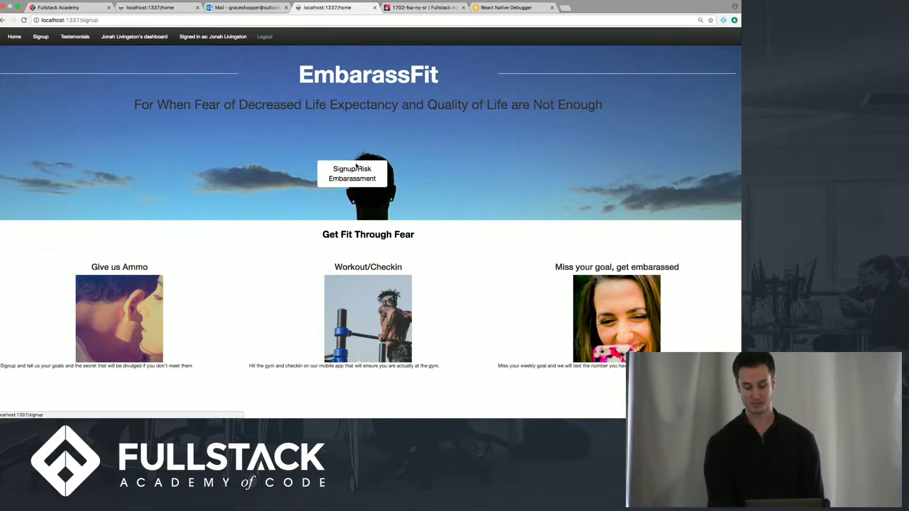
pyautogui.click(352, 174)
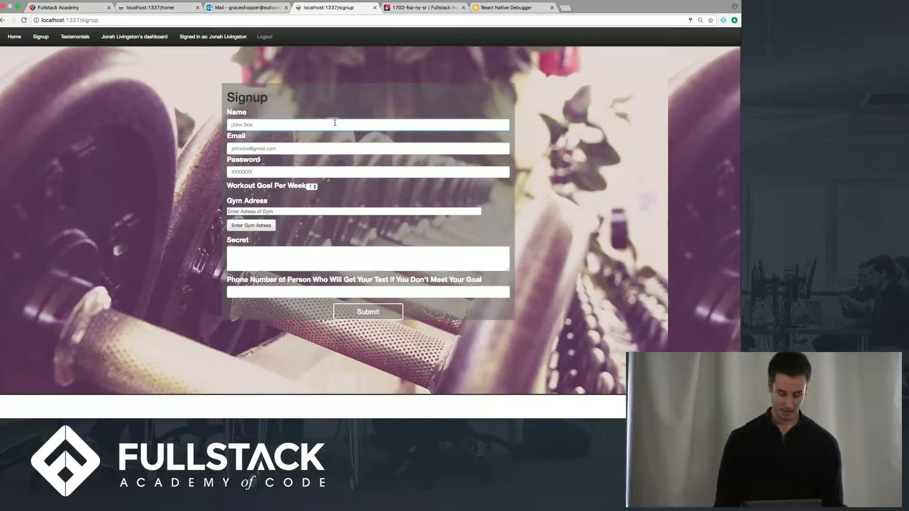
# Enter name JOnah, email and password, and set the weekly workout goal to 2
pyautogui.write('JOnah')
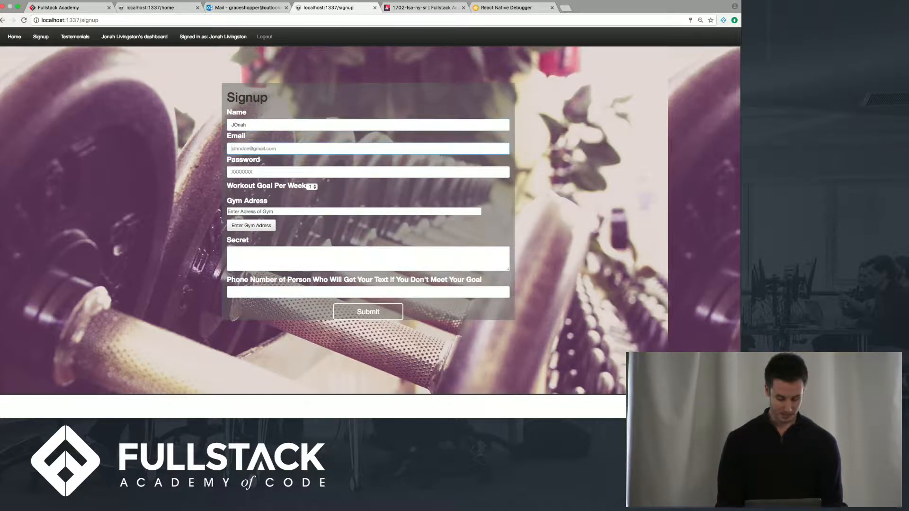
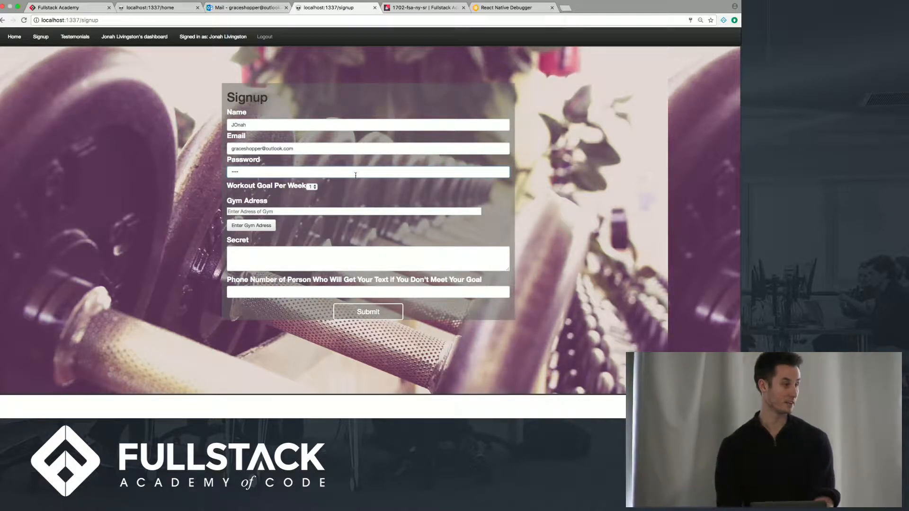
pyautogui.click(311, 186)
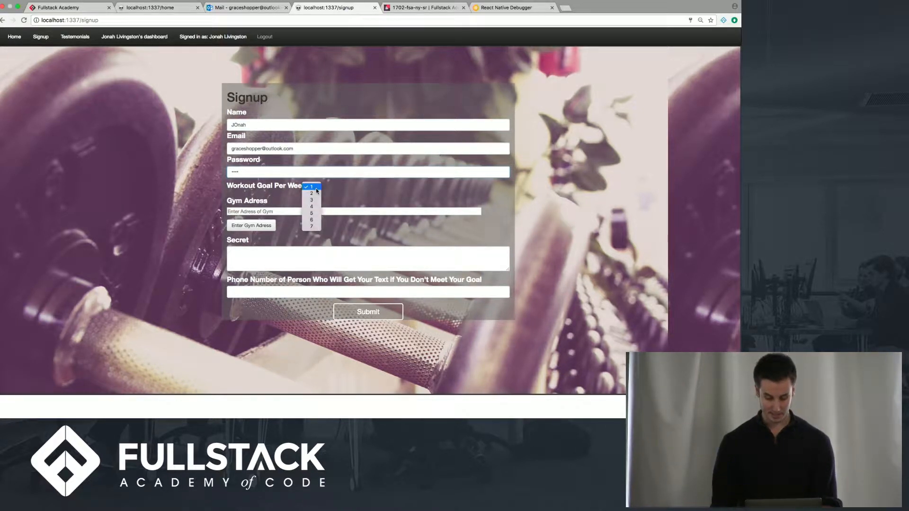
pyautogui.click(312, 193)
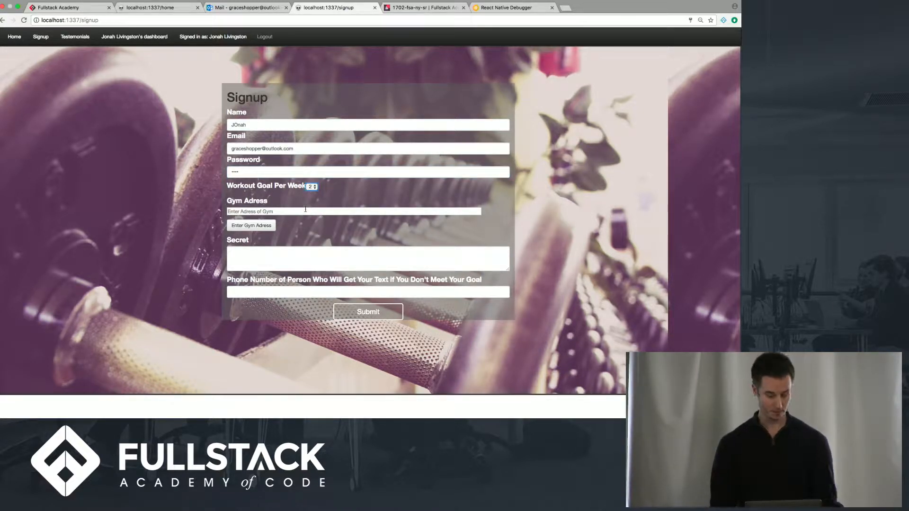
# Enter the gym address 540 State Street, Brooklyn and submit it for checking
pyautogui.click(354, 211)
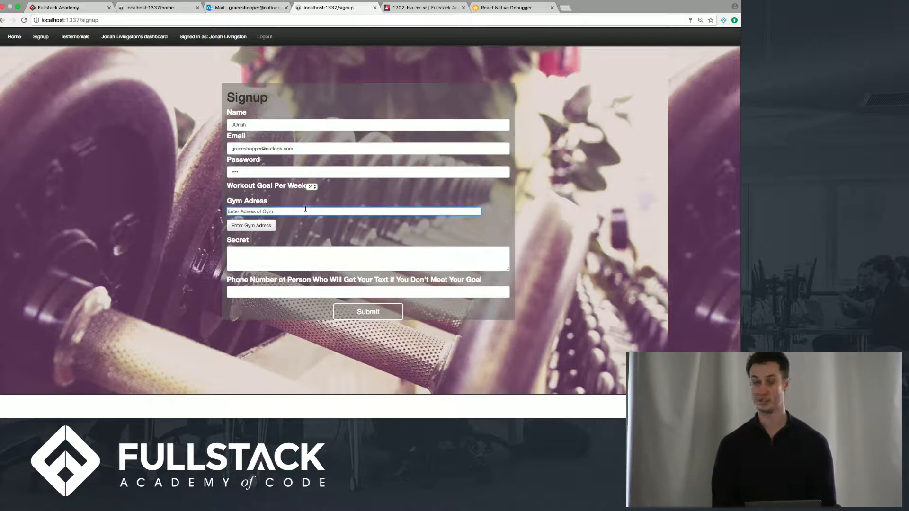
pyautogui.write('5')
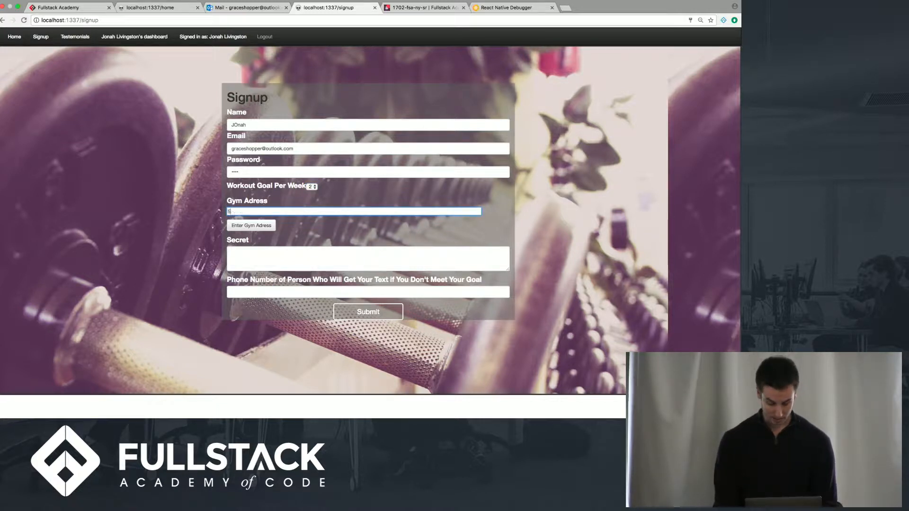
pyautogui.write('40 state')
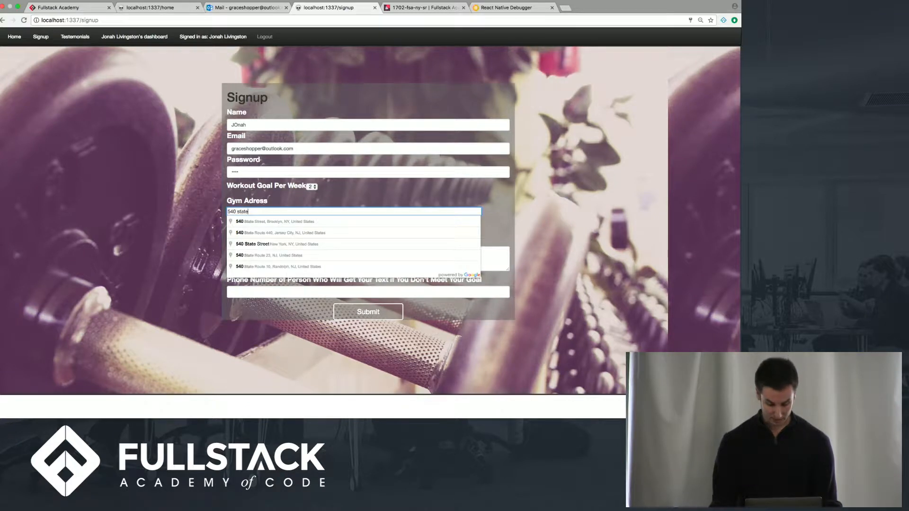
pyautogui.click(279, 222)
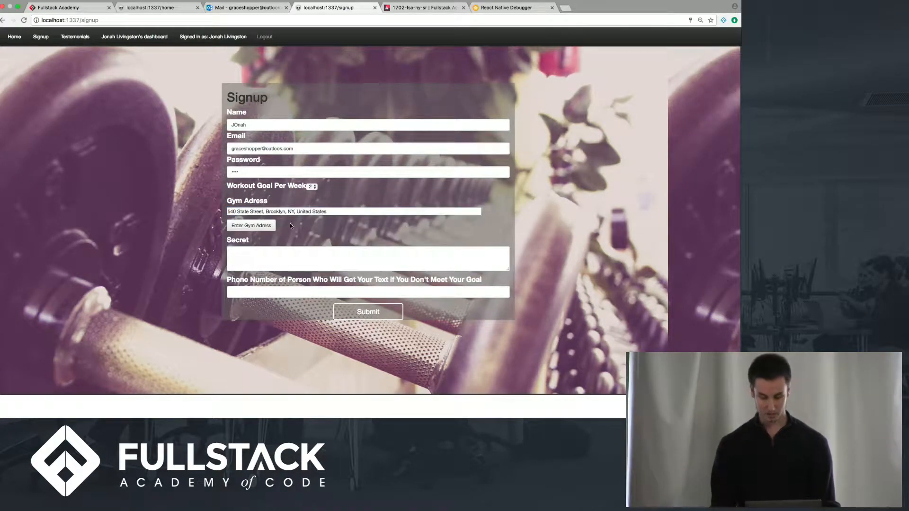
pyautogui.click(251, 225)
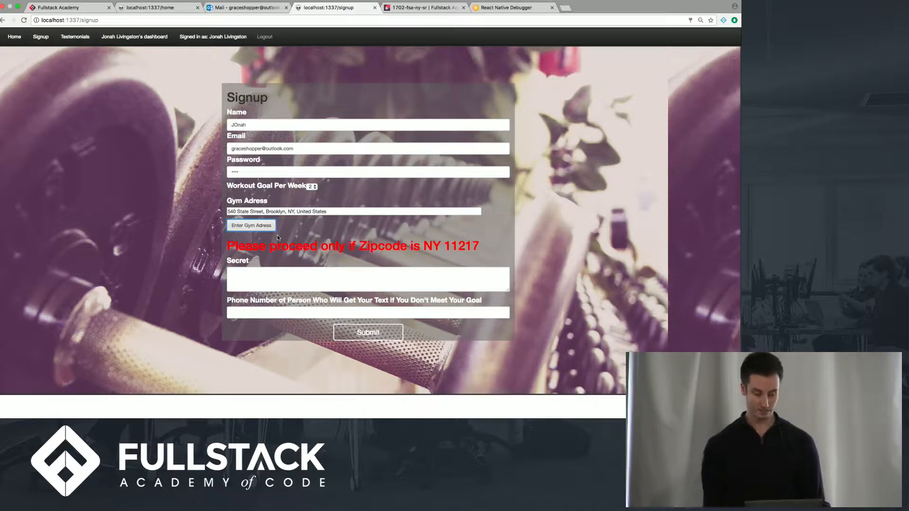
# Fill in the embarrassing secret and the contact phone number
pyautogui.click(368, 279)
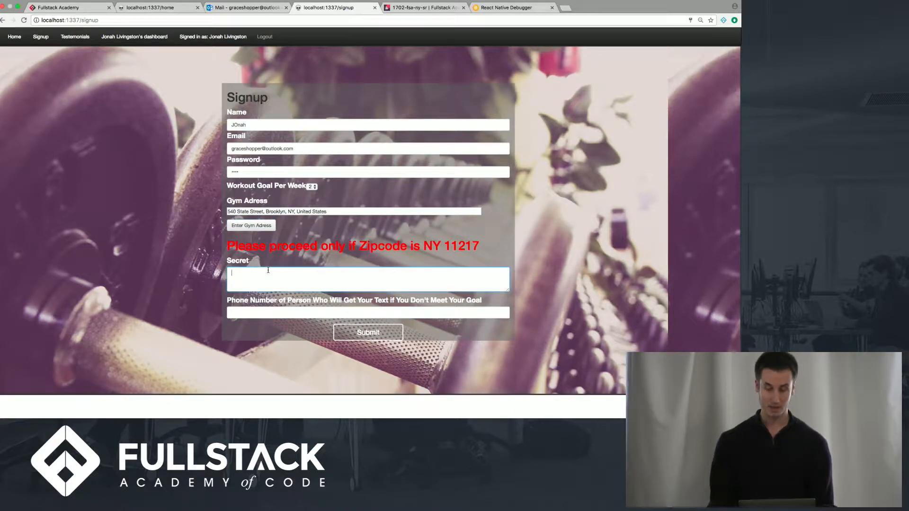
pyautogui.write("I'm soo tired")
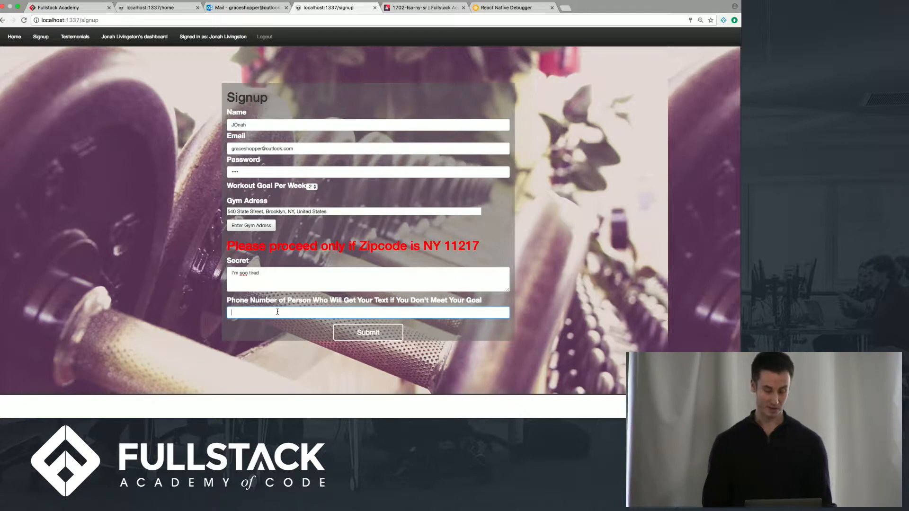
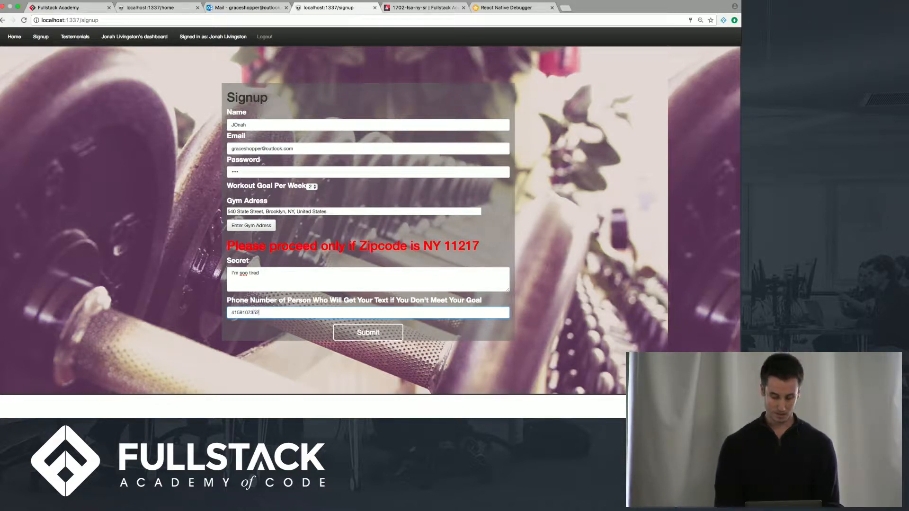
# Submit the signup and dismiss the 'You Must Sign Out Before Signing Up' alert
pyautogui.click(368, 332)
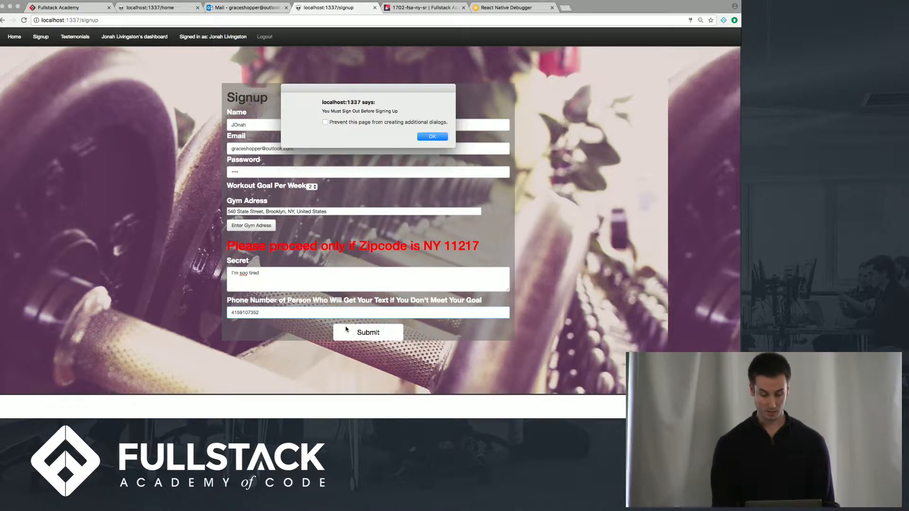
pyautogui.click(432, 136)
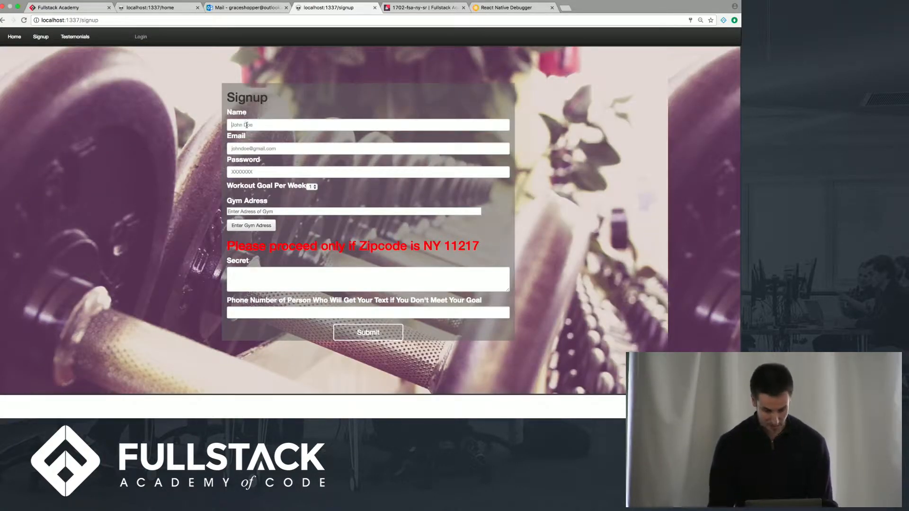
# Re-enter the name JOnah and password, and choose the 540 State Street, Brooklyn gym
pyautogui.write('JOnah')
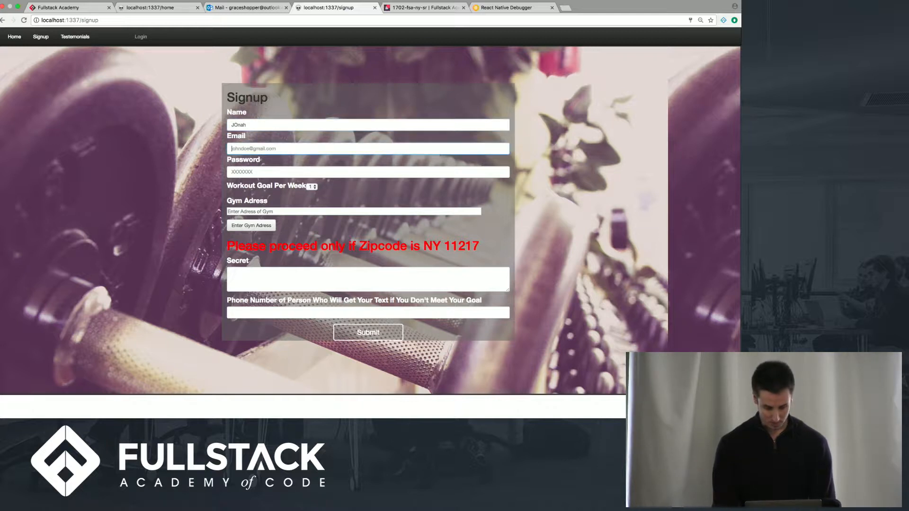
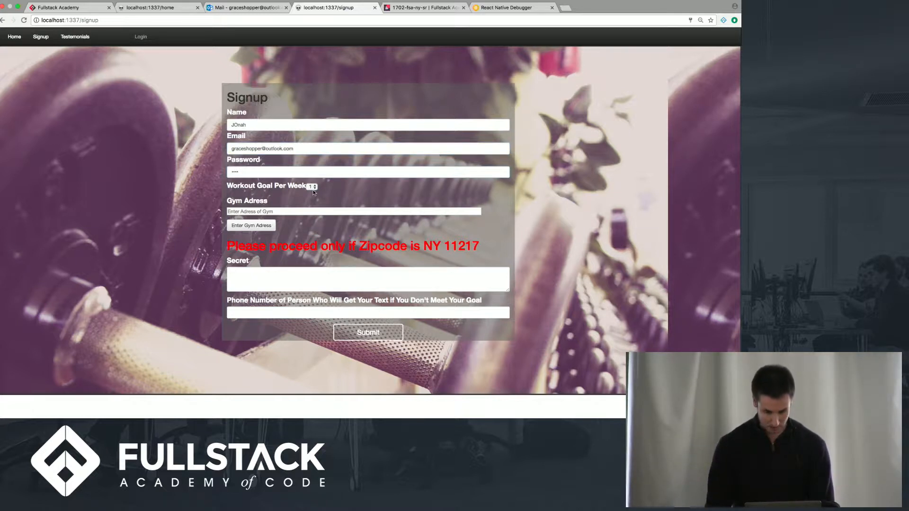
pyautogui.click(354, 211)
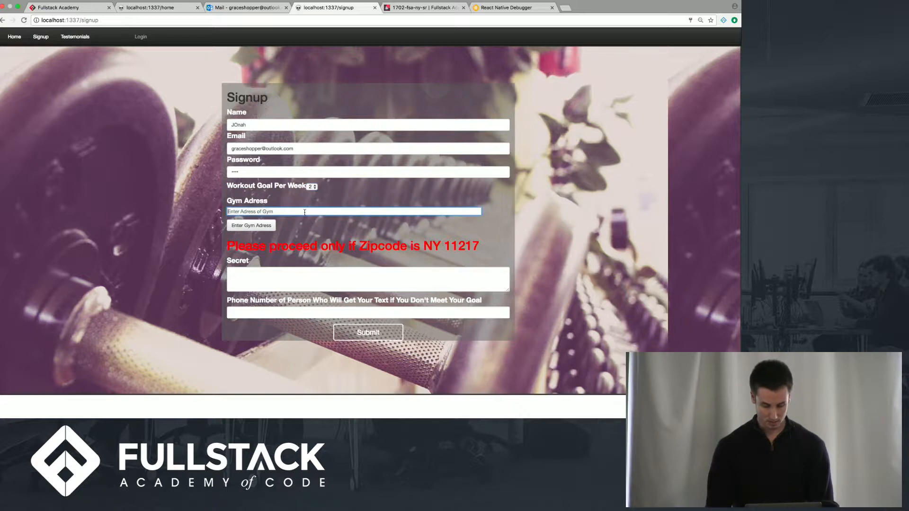
pyautogui.write('540 state st')
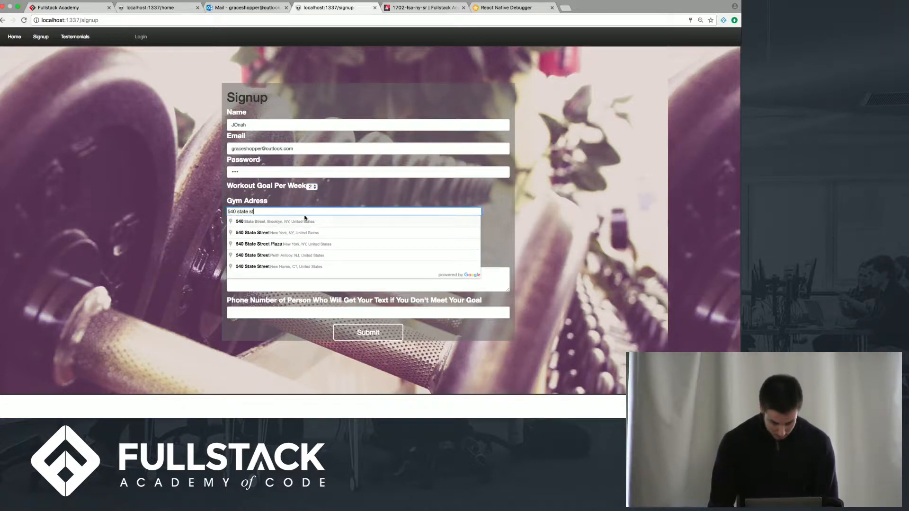
pyautogui.click(276, 222)
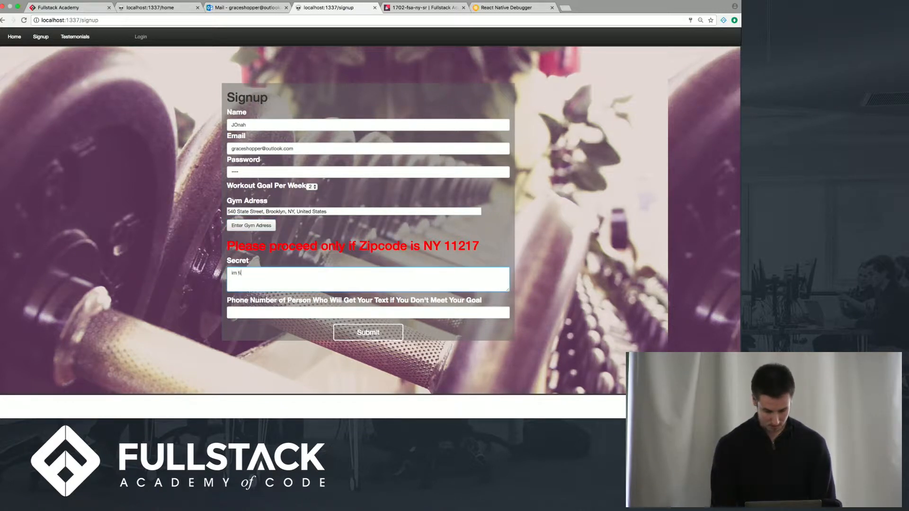
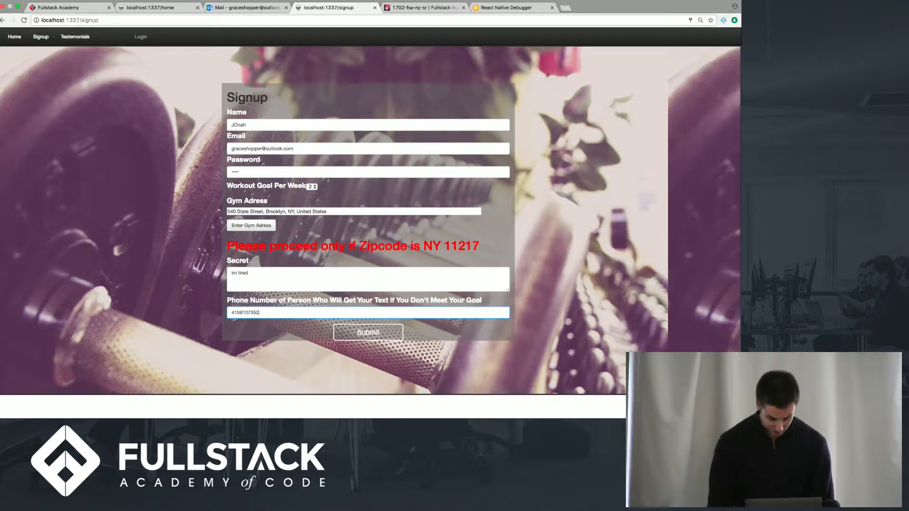
# Enter the contact phone number and submit the signup
pyautogui.click(368, 332)
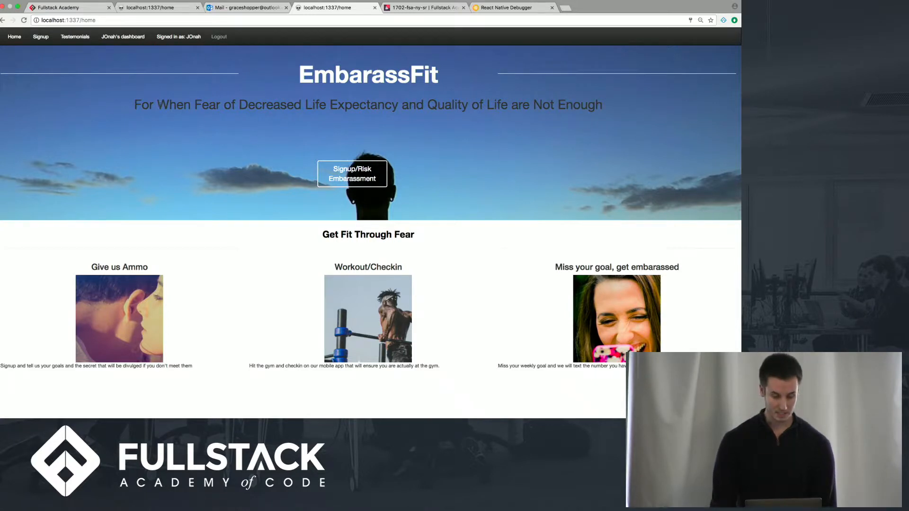
# Reload the user's dashboard until strikes drop to 2/3, then check the warning email
pyautogui.click(123, 36)
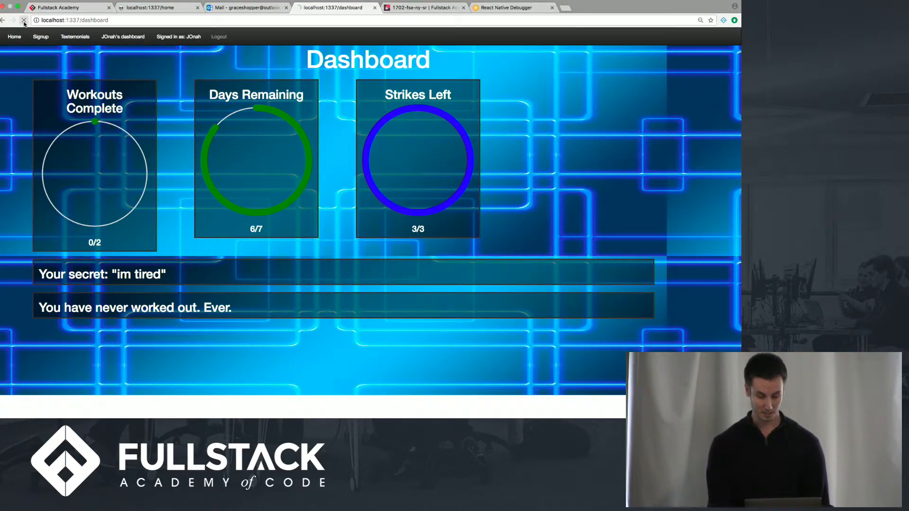
pyautogui.click(24, 20)
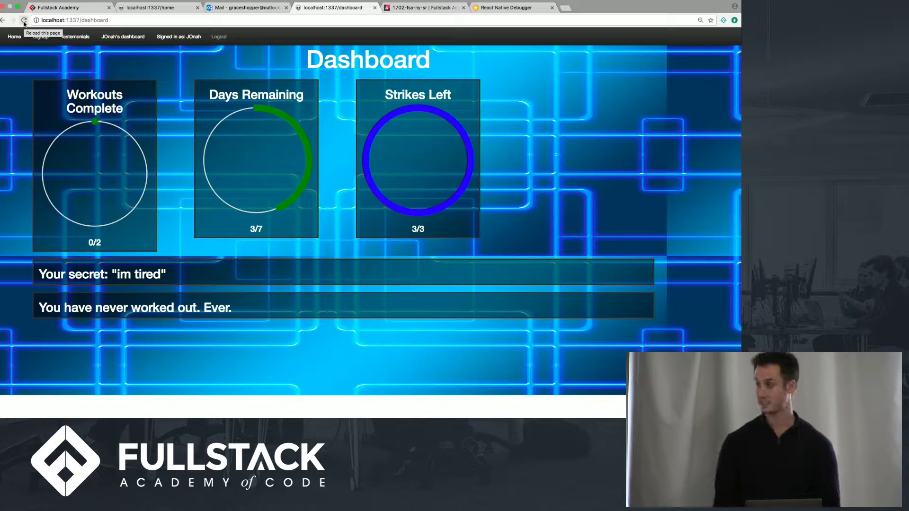
pyautogui.click(24, 20)
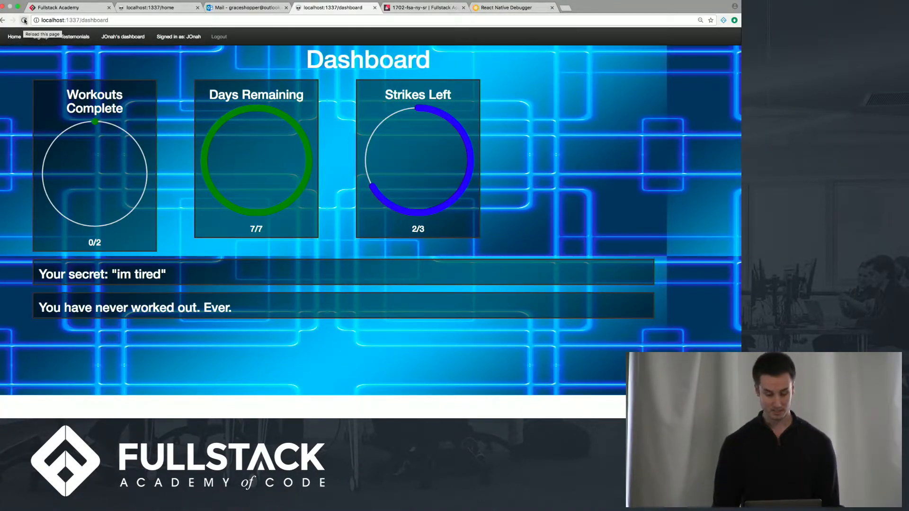
pyautogui.click(246, 8)
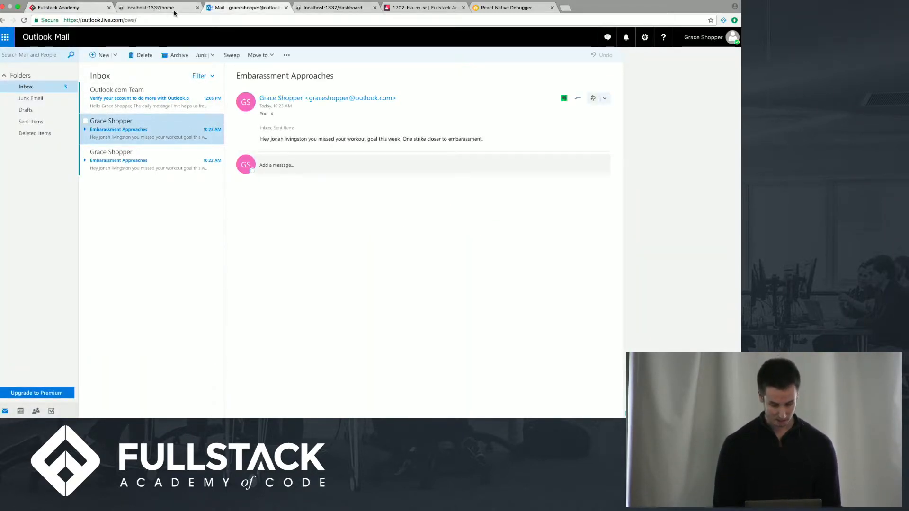
pyautogui.click(157, 7)
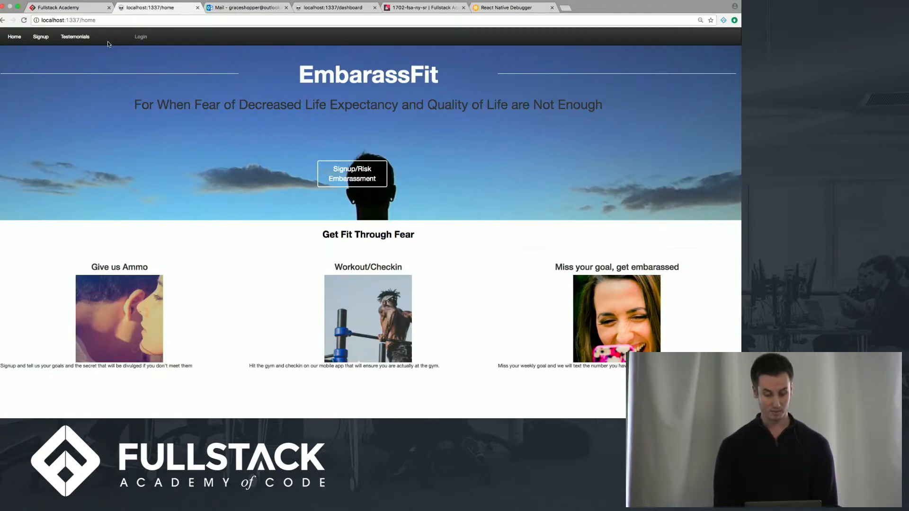
pyautogui.click(333, 8)
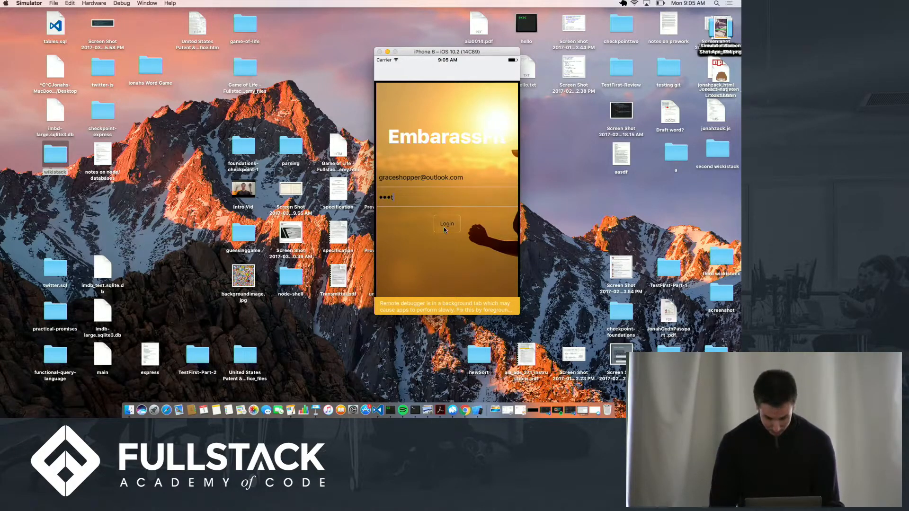
# Log in to the EmbarassFit iOS app and check in at the gym
pyautogui.click(446, 224)
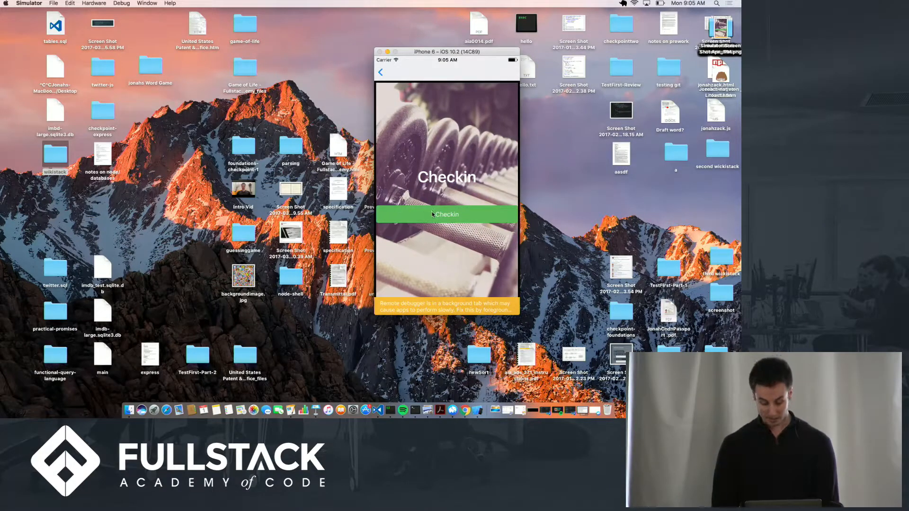
pyautogui.click(446, 214)
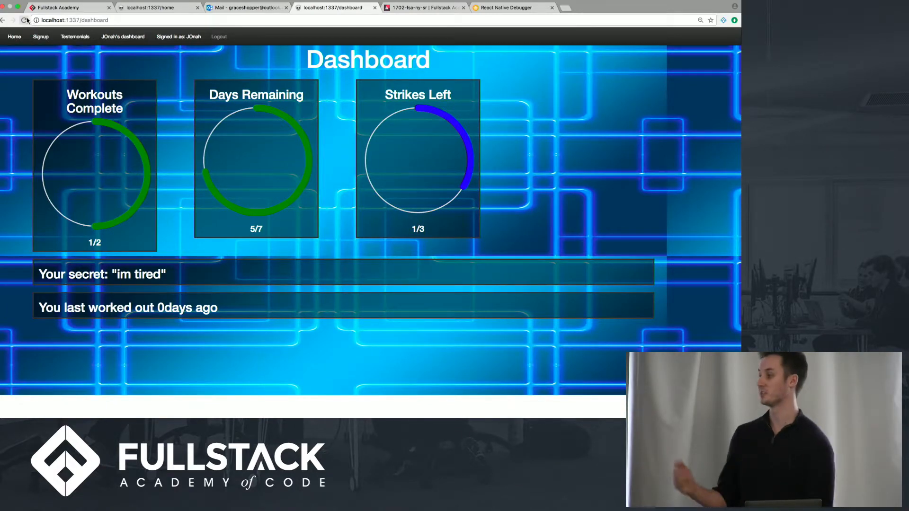
pyautogui.moveTo(25, 20)
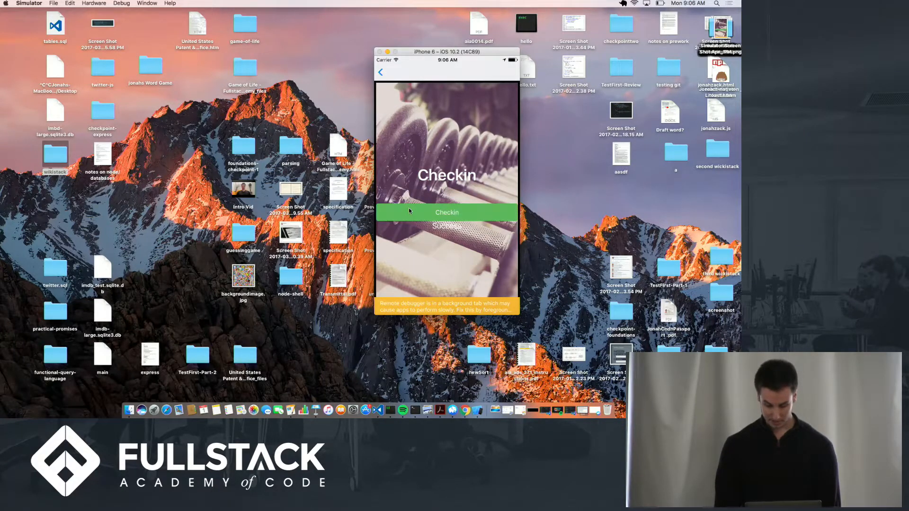
# Record a second gym check-in from the simulator app
pyautogui.click(447, 212)
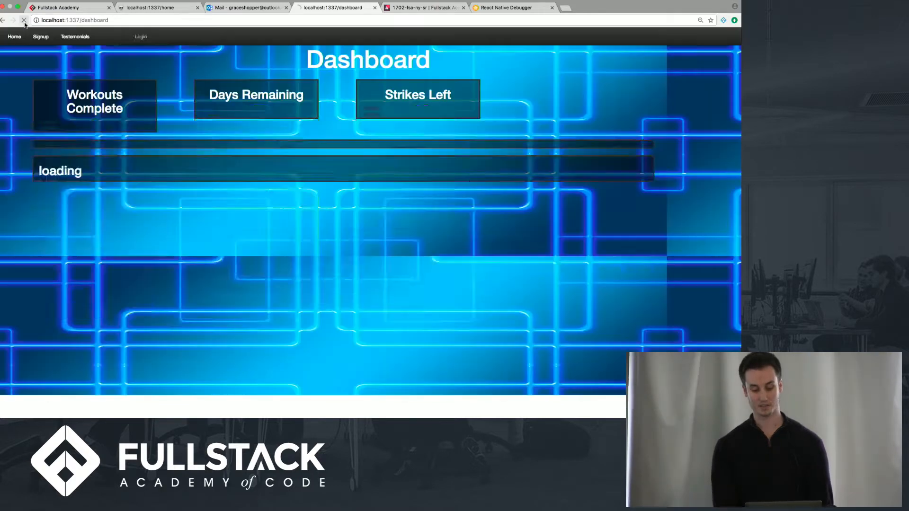
# Reload the dashboard until days remaining reach 0/7, then dismiss the not-signed-in alert
pyautogui.click(23, 19)
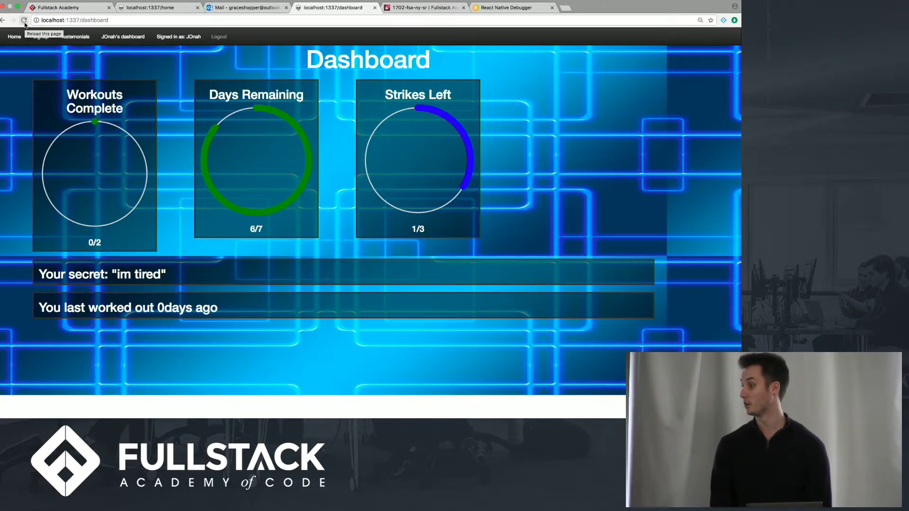
pyautogui.click(23, 21)
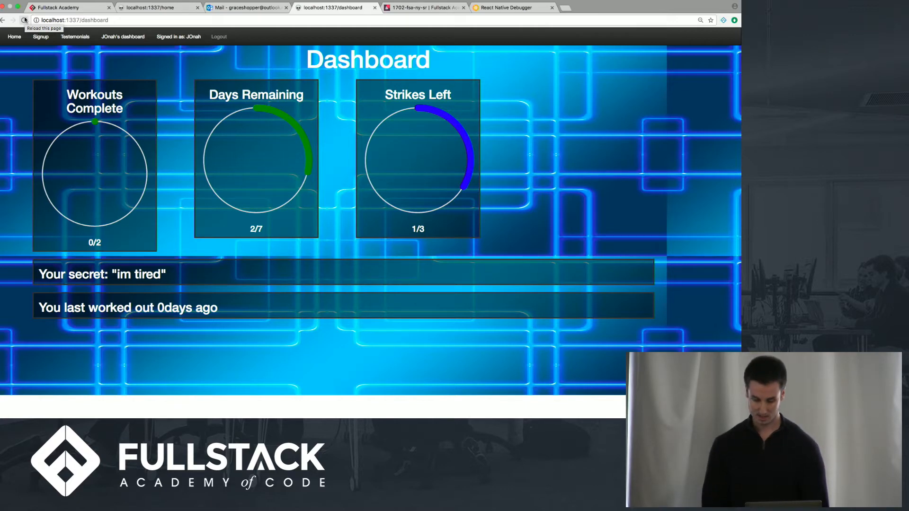
pyautogui.click(26, 20)
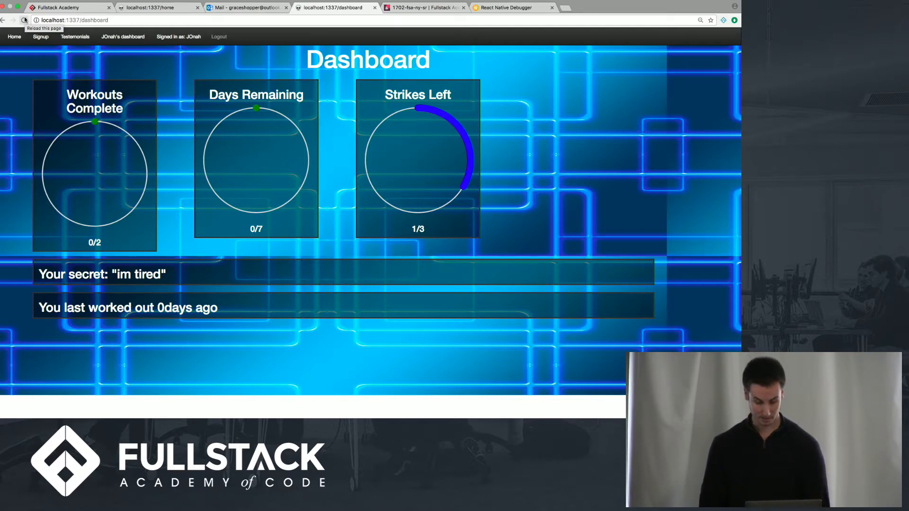
pyautogui.click(24, 20)
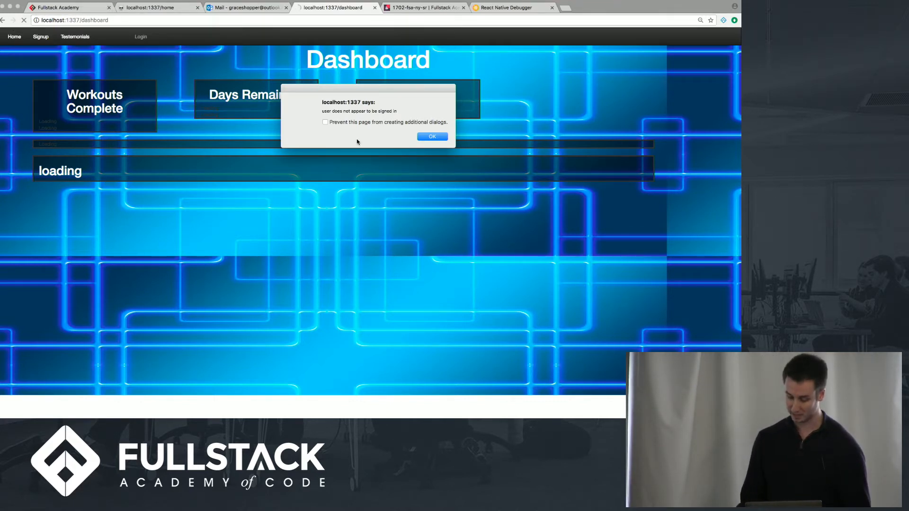
pyautogui.click(431, 136)
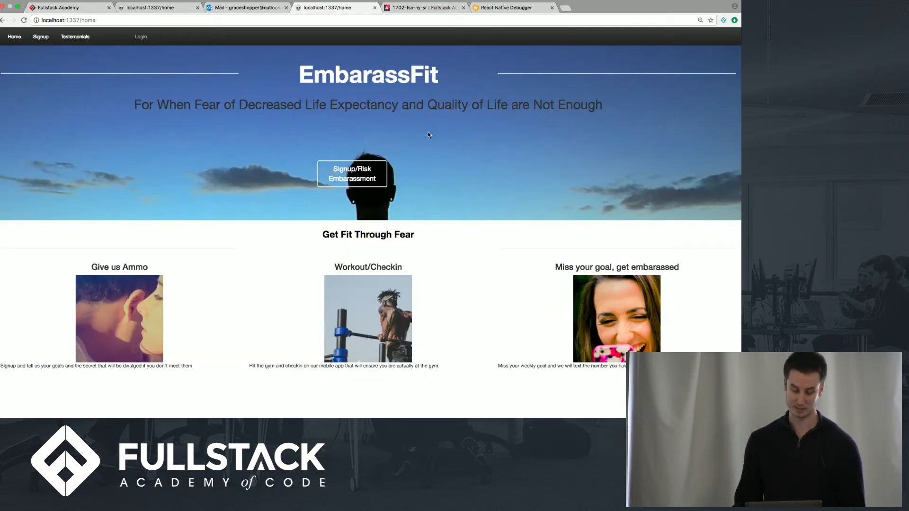